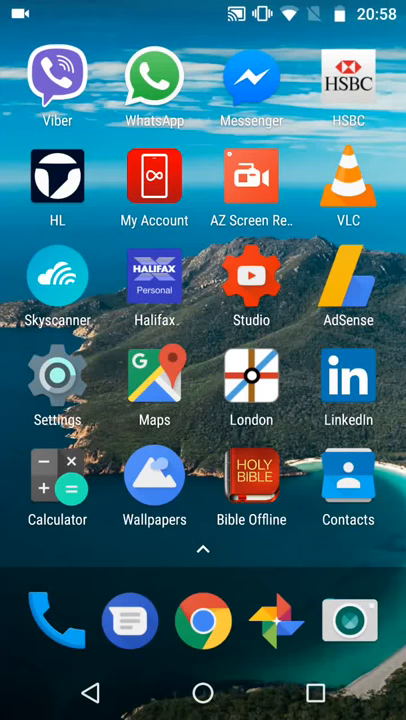
# - Bring up the app drawer from the home screen and browse the installed apps
pyautogui.click(202, 548)
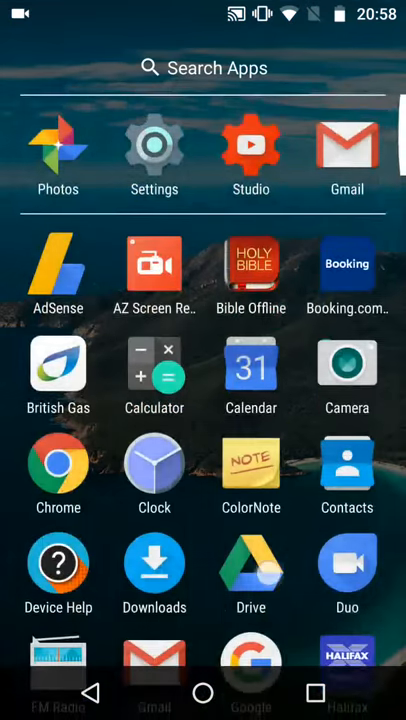
pyautogui.scroll(-3)
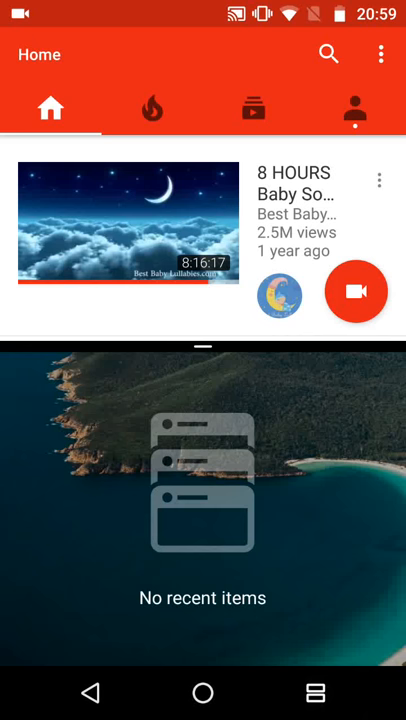
# - Return to the home screen to choose a second app for the lower half
pyautogui.click(203, 692)
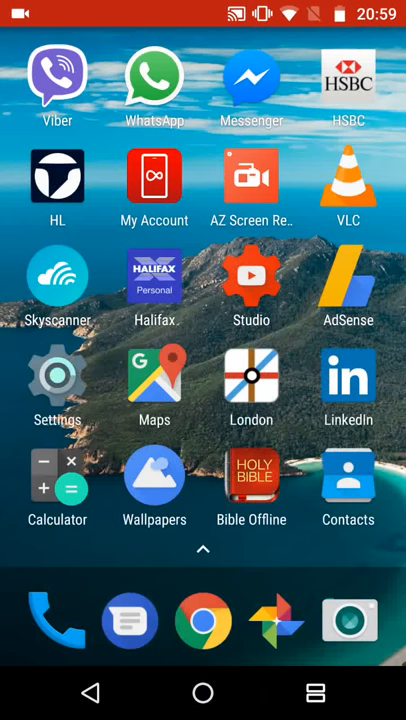